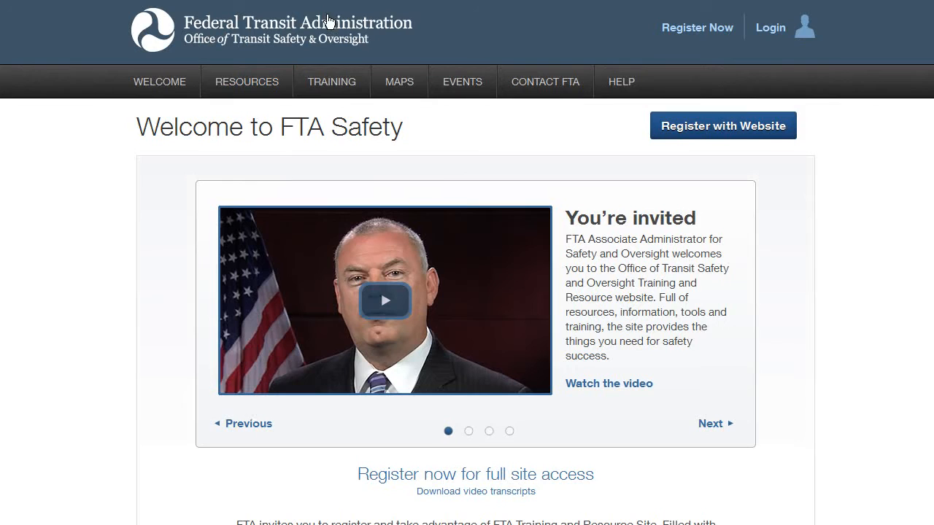
mouse_move(490, 278)
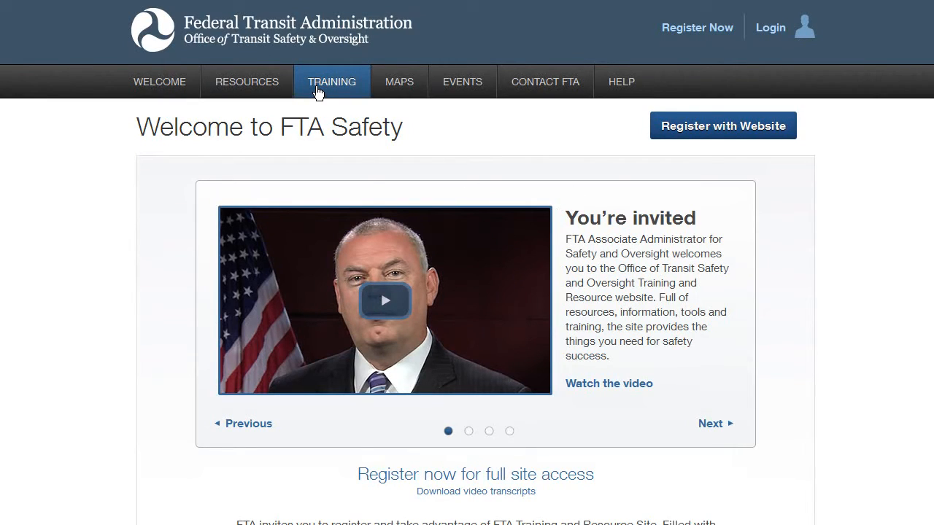
Step: Show the Safety Training Program page with its registration and course catalog links
left_click(333, 82)
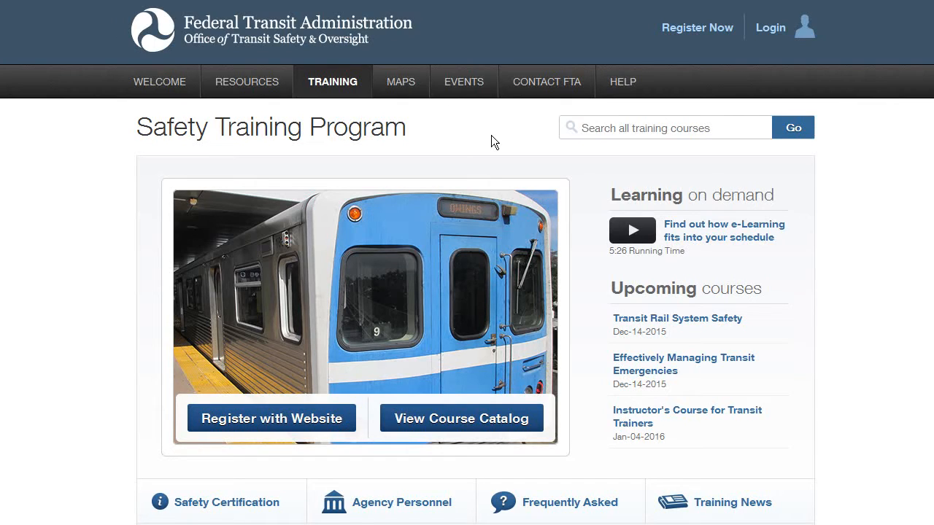
mouse_move(461, 413)
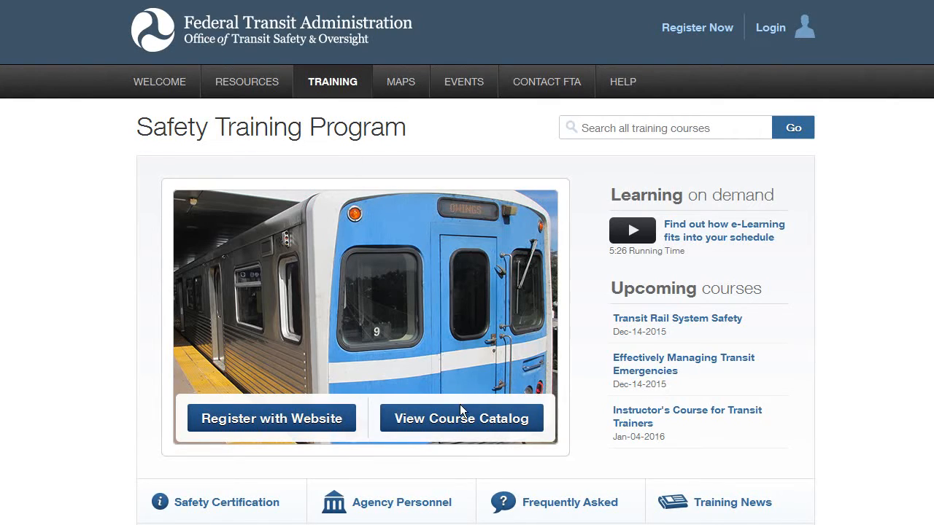
mouse_move(460, 418)
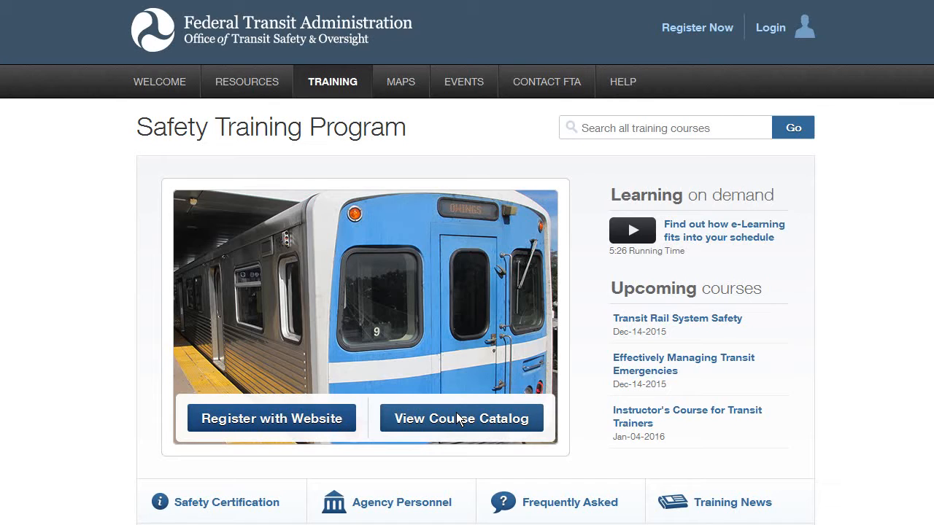
mouse_move(277, 338)
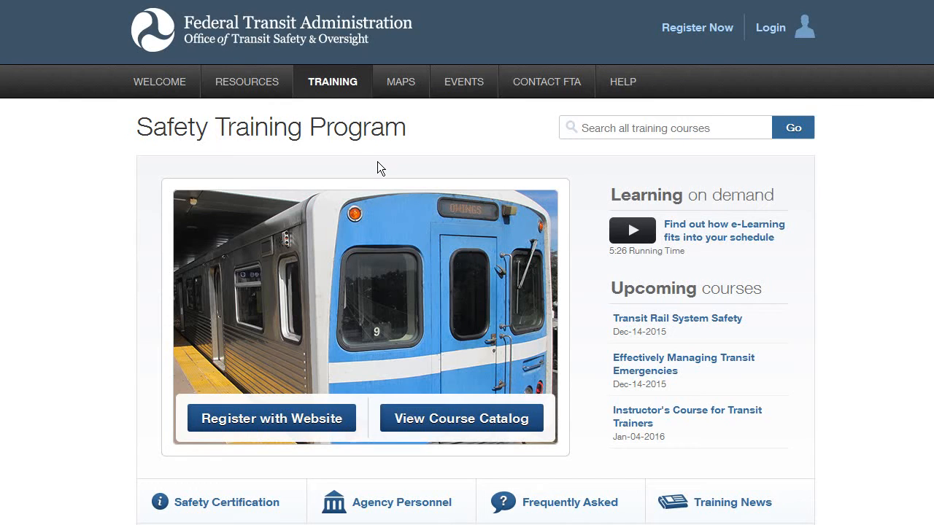
mouse_move(382, 188)
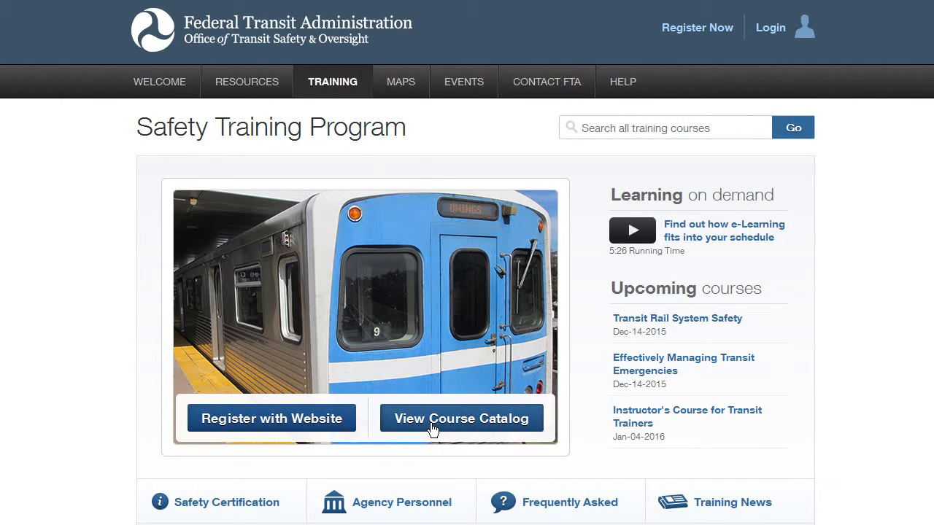
Step: View the course catalog filtered to e-learning, listing SMS Awareness
left_click(462, 417)
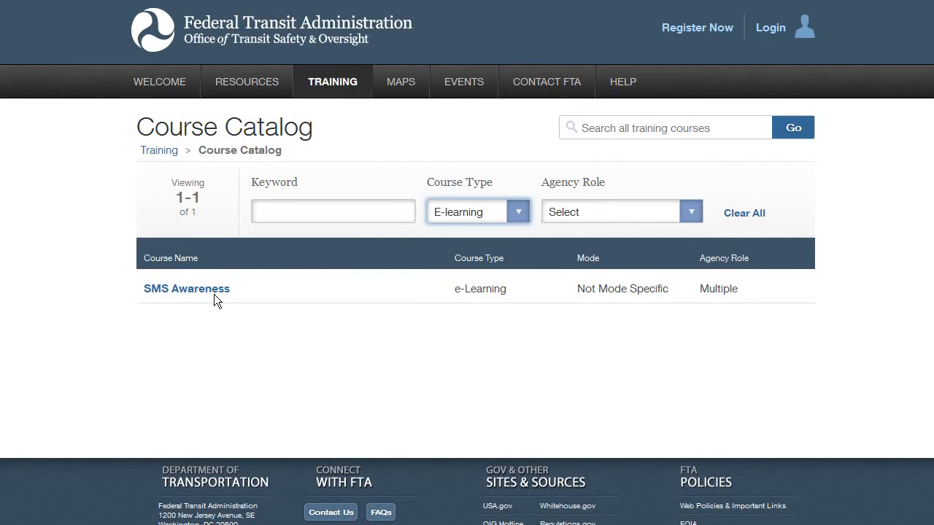
mouse_move(187, 289)
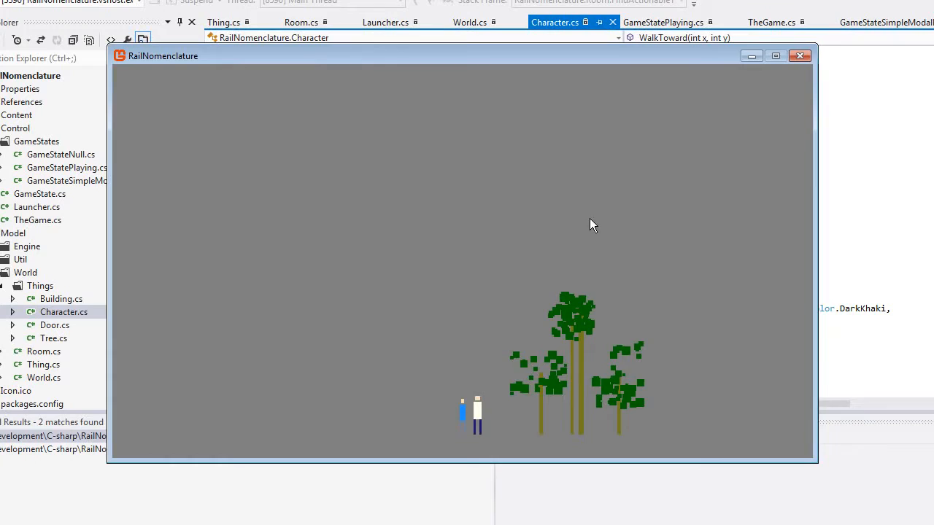
Step: Start debugging to launch the RailNomenclature game window with the figure by the trees
left_click(800, 56)
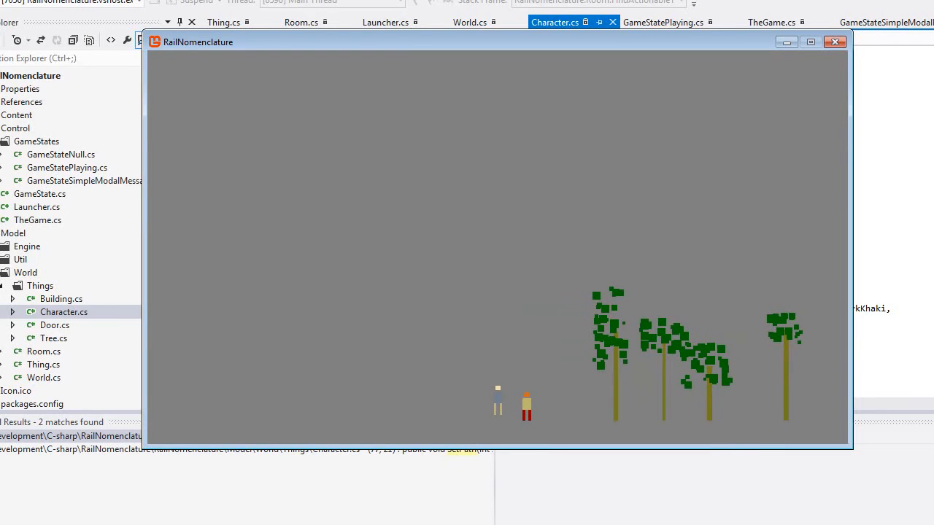
mouse_move(527, 405)
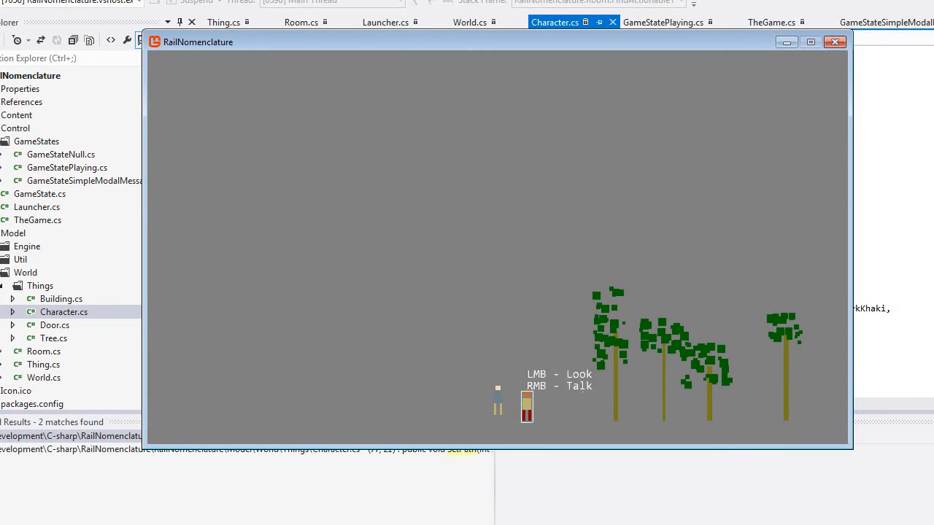